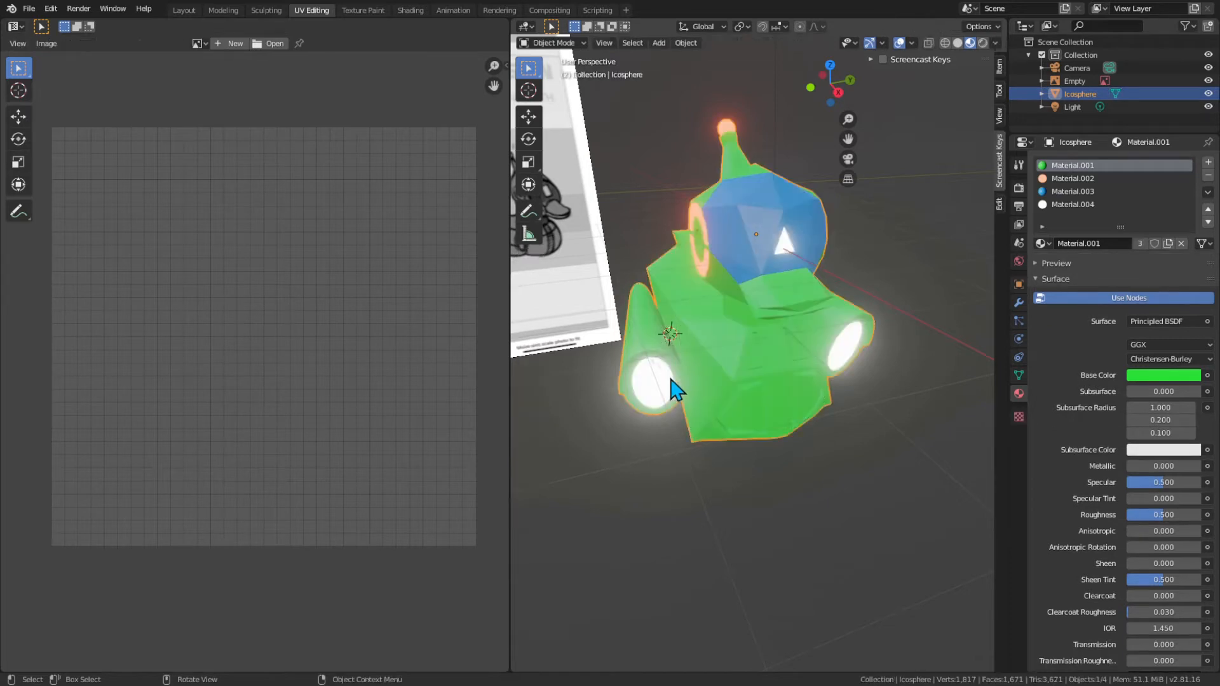
- Put the Icosphere robot into Edit Mode to display its UV islands in the UV editor
key(Tab)
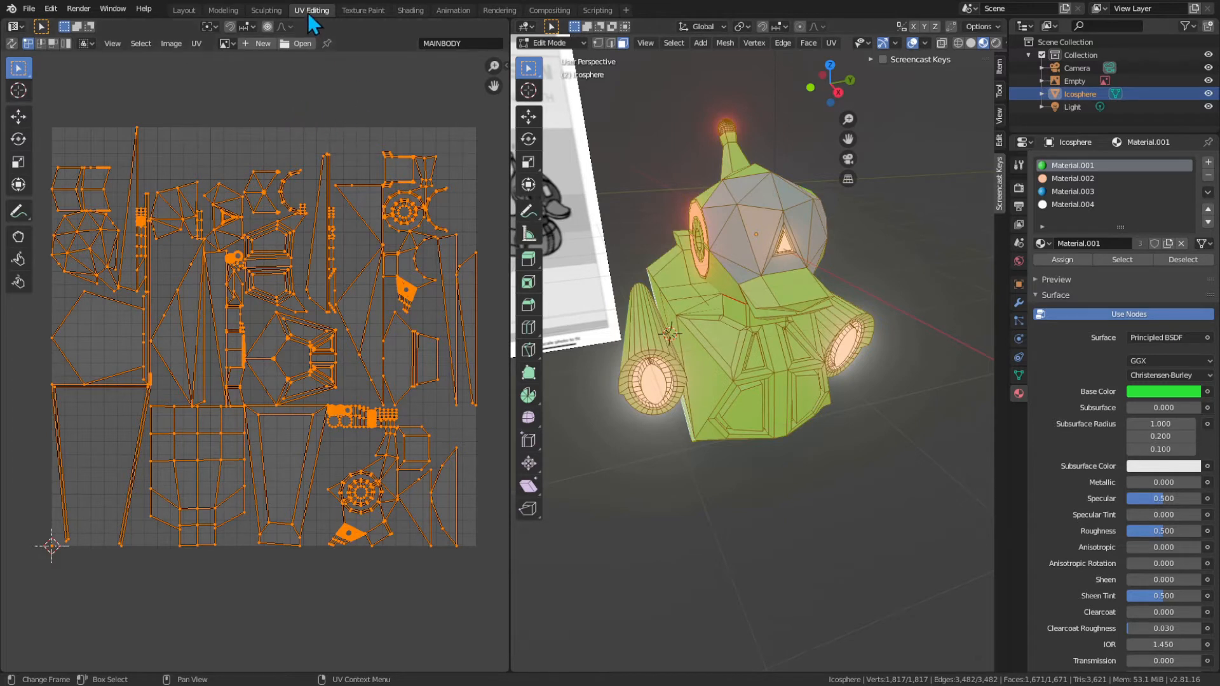
mouse_move(338, 21)
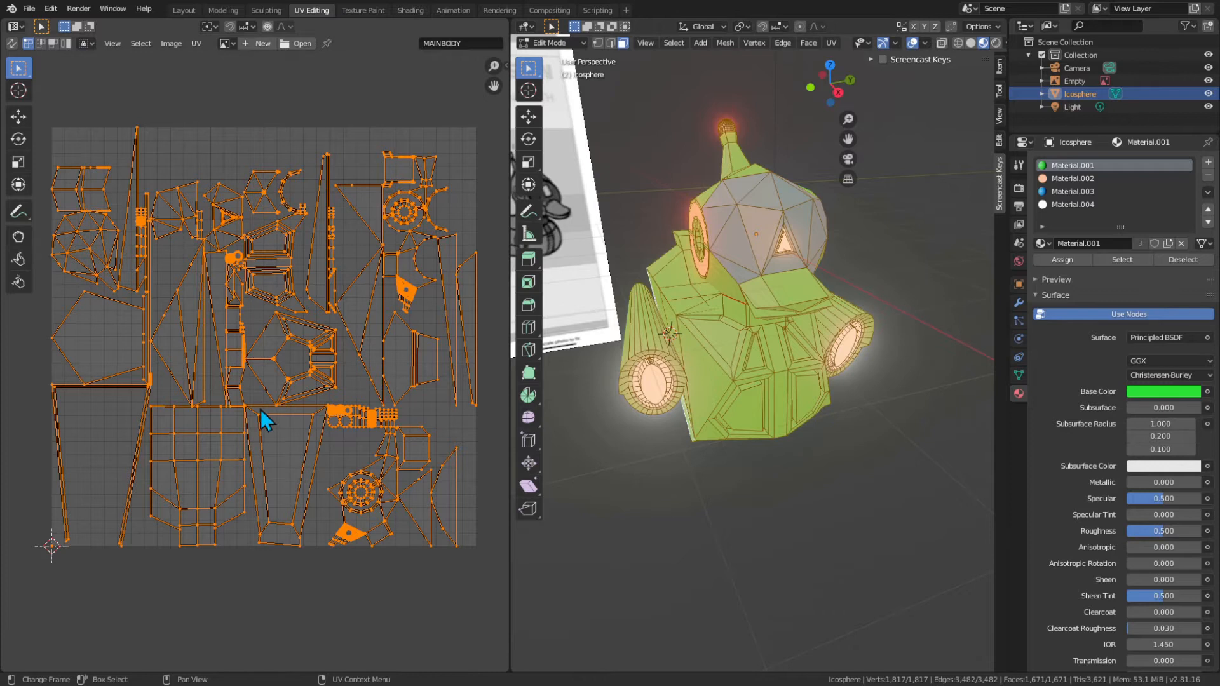
mouse_move(139, 284)
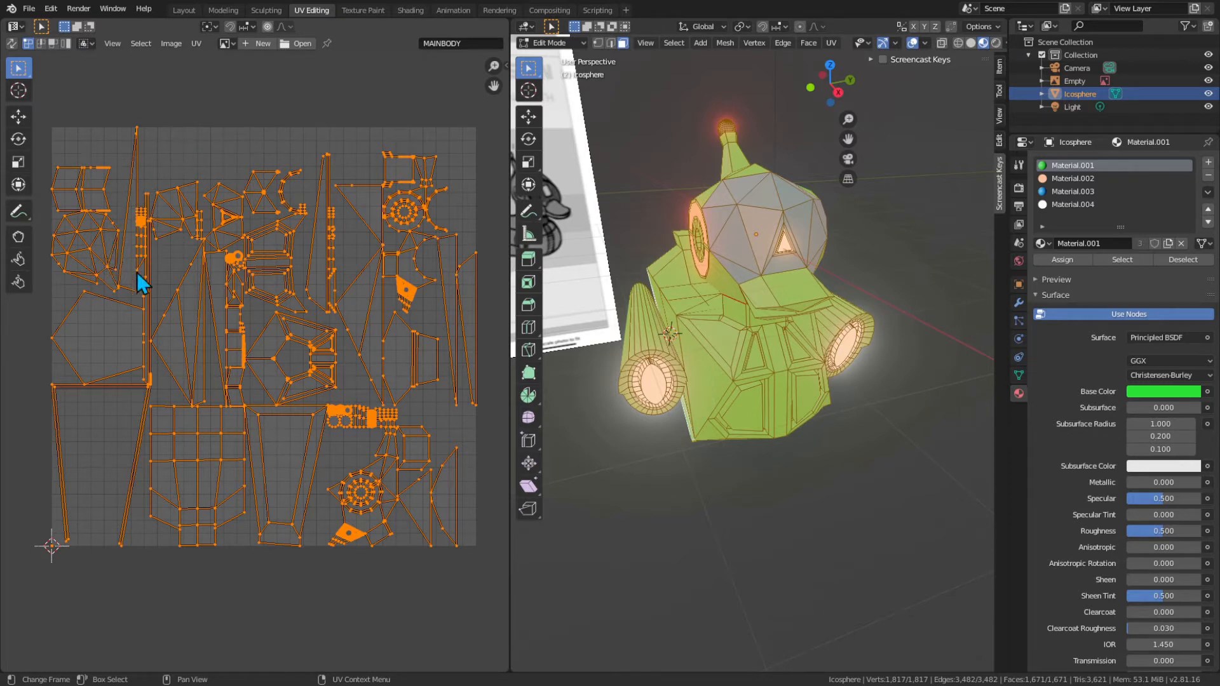
mouse_move(251, 544)
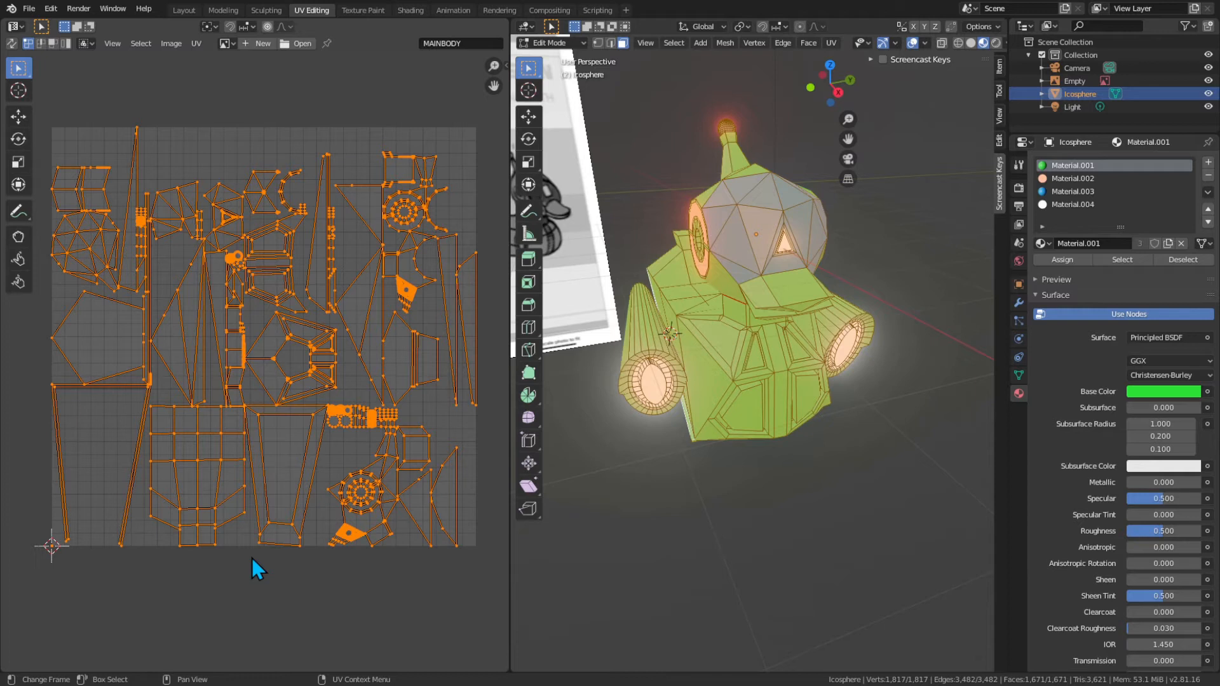
mouse_move(258, 580)
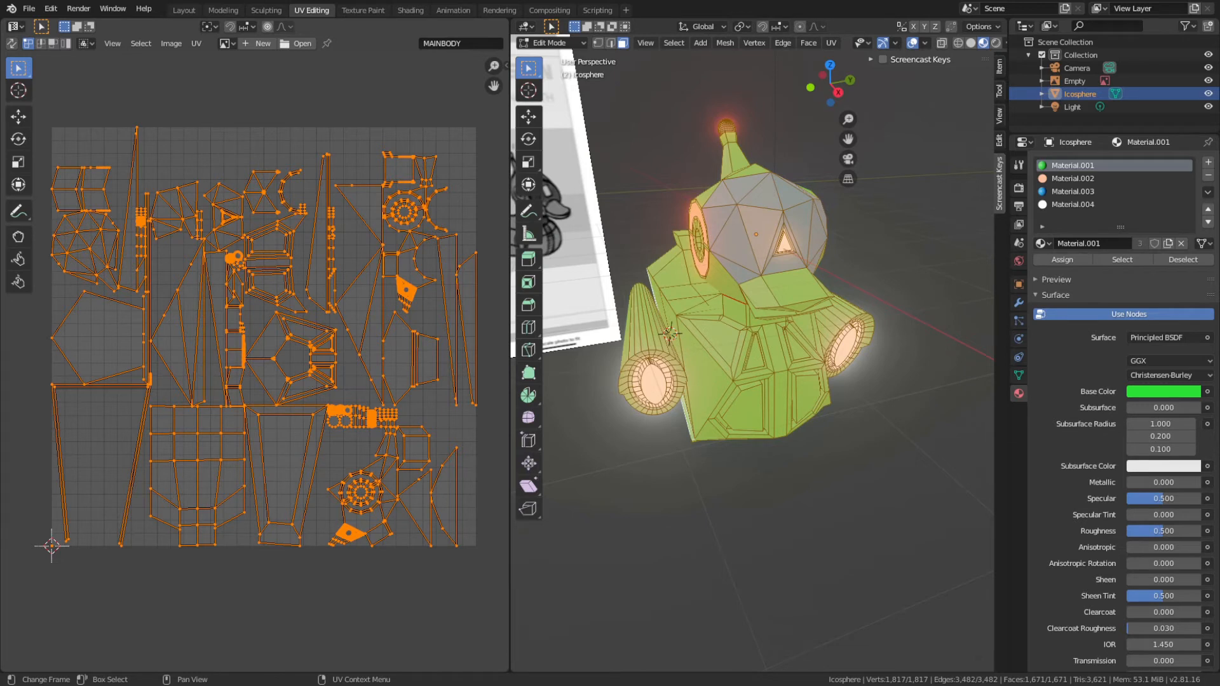
mouse_move(294, 411)
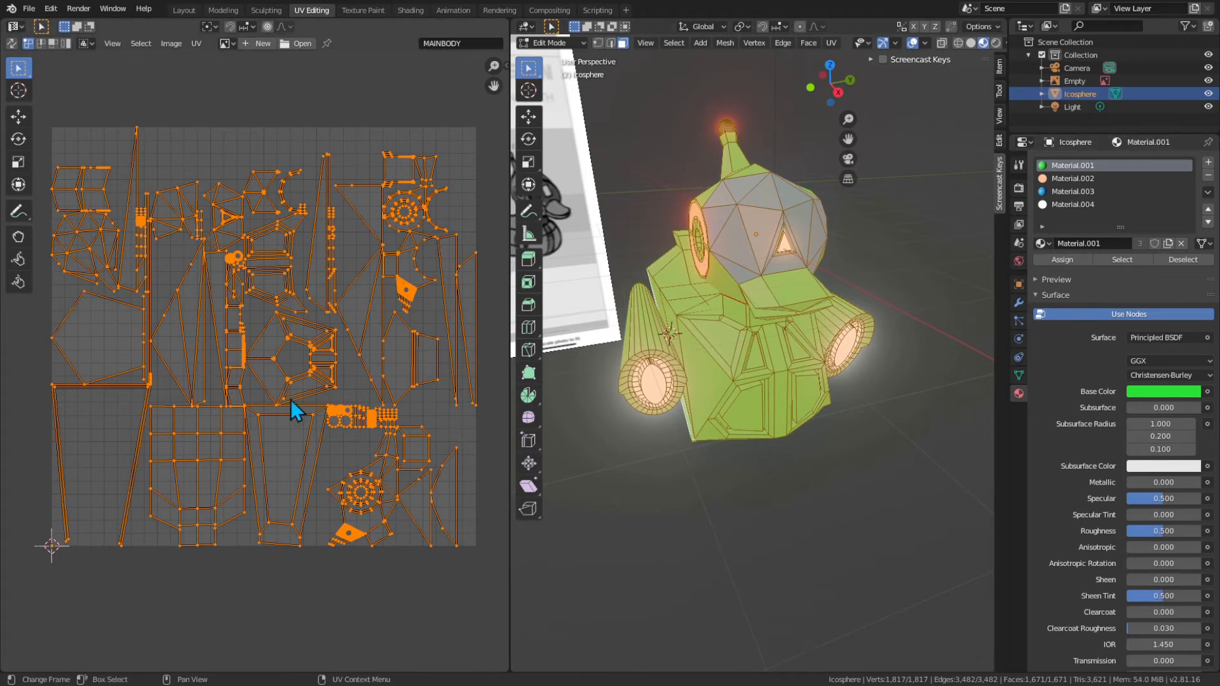
mouse_move(304, 264)
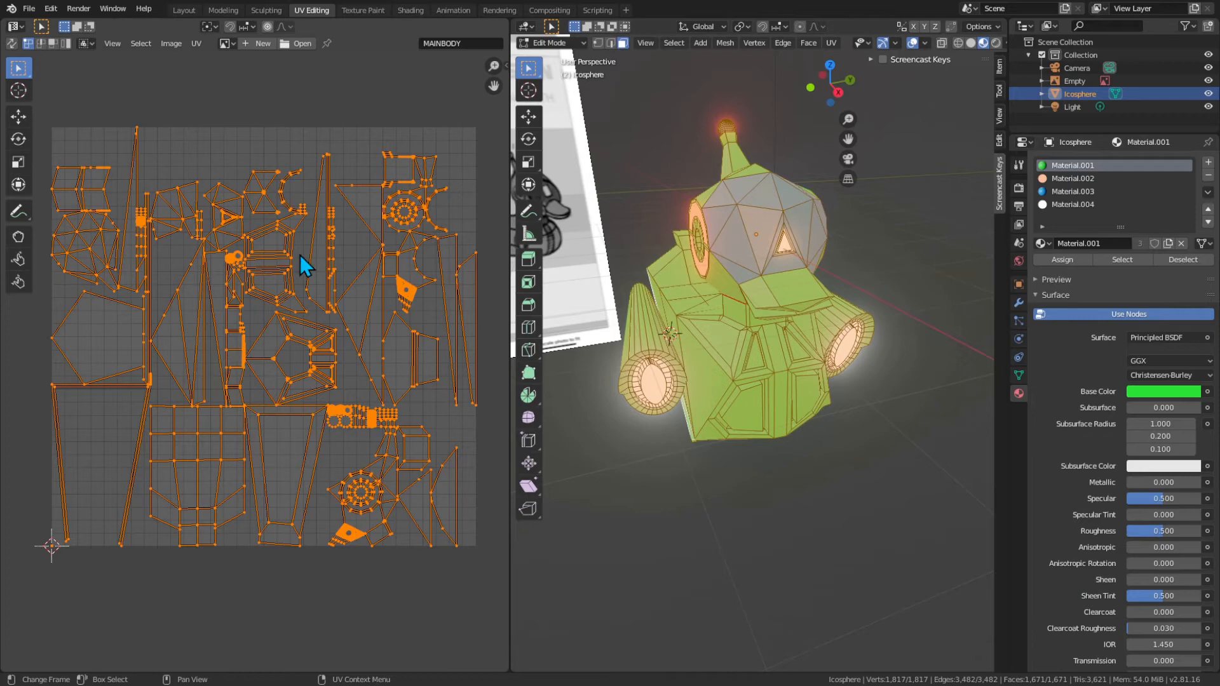
click(196, 42)
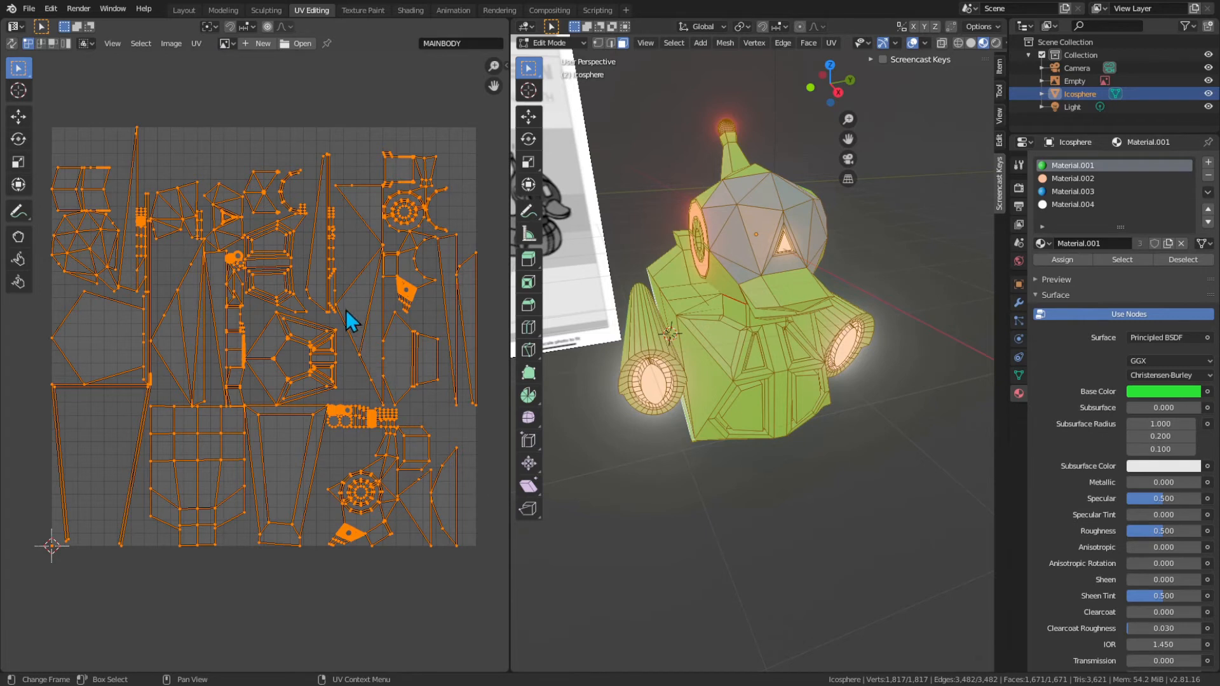
mouse_move(361, 342)
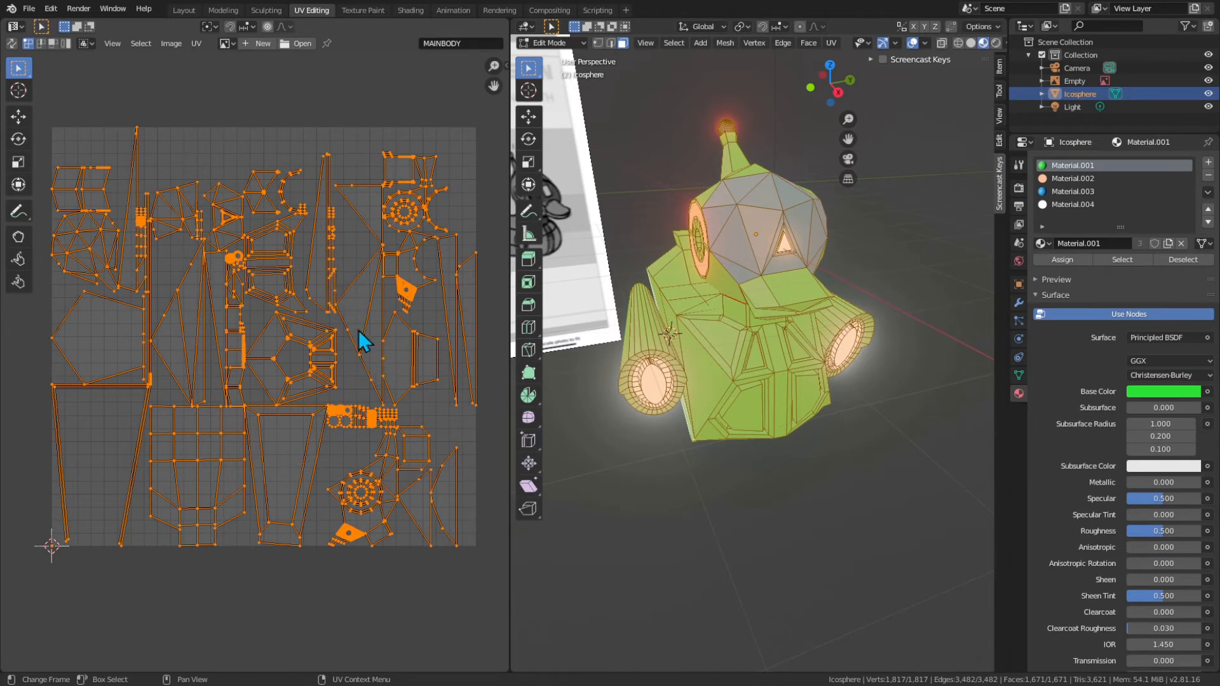
mouse_move(669, 471)
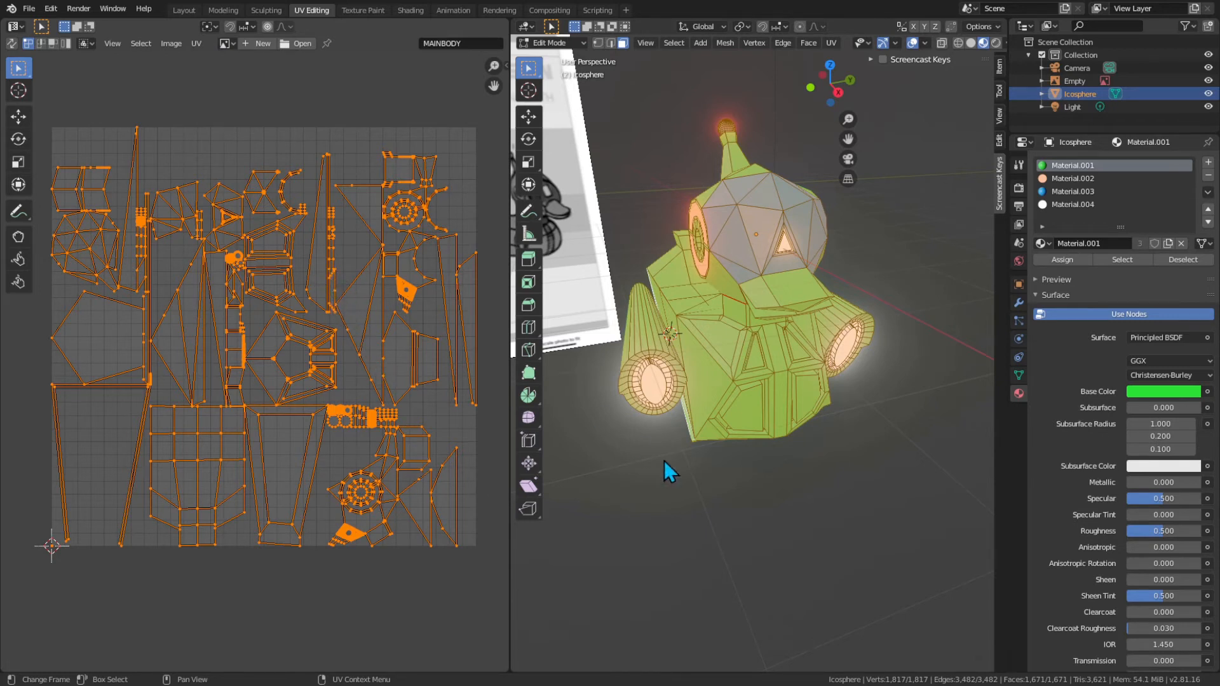
mouse_move(561, 523)
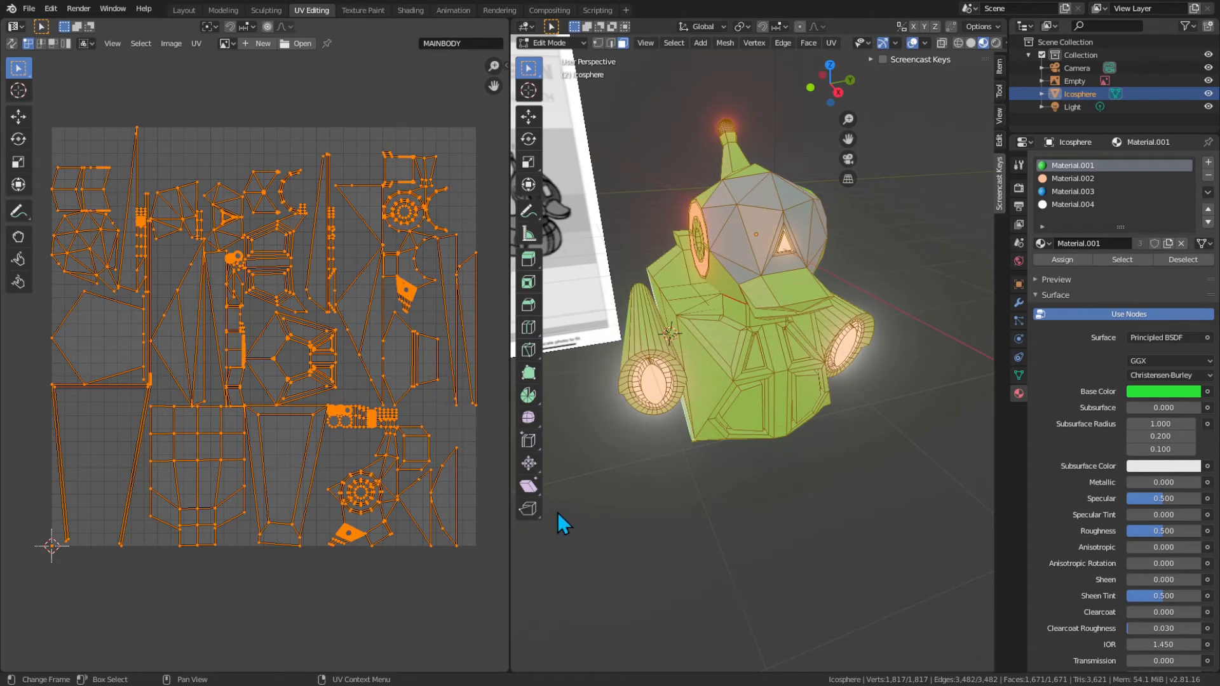